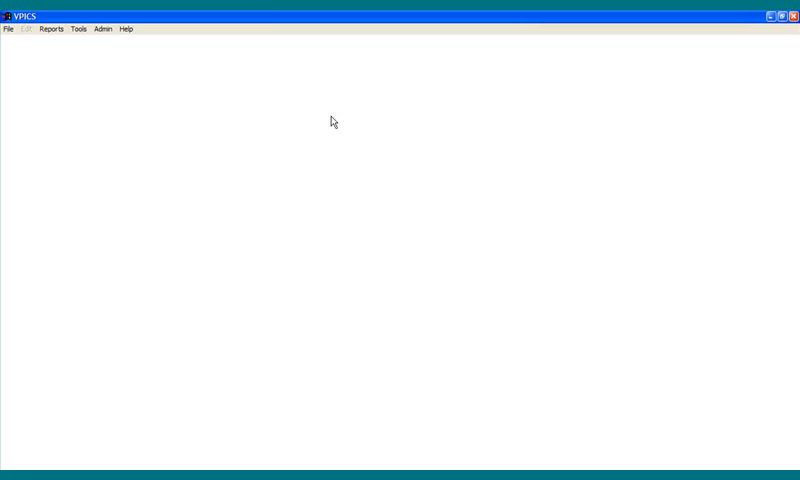
# Open the Production Label form from the VPICS main window
pyautogui.click(9, 29)
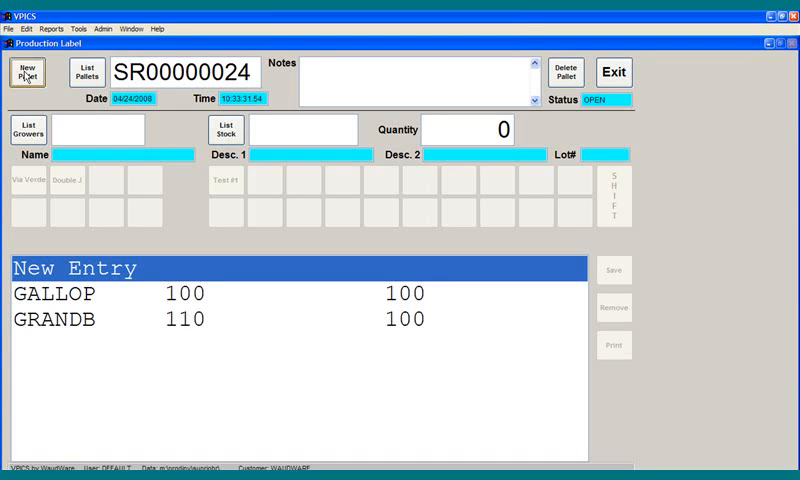
# Create pallet SR00000025 and save a line: grower GRANDB, stock 110, quantity 100
pyautogui.click(27, 71)
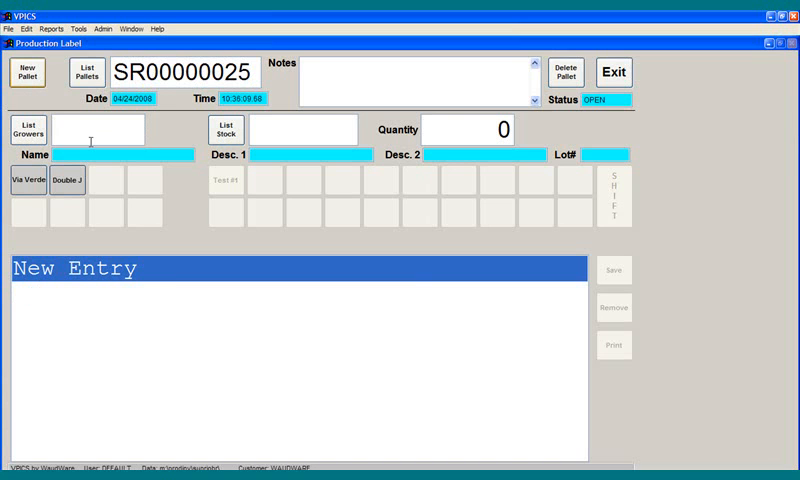
pyautogui.click(28, 128)
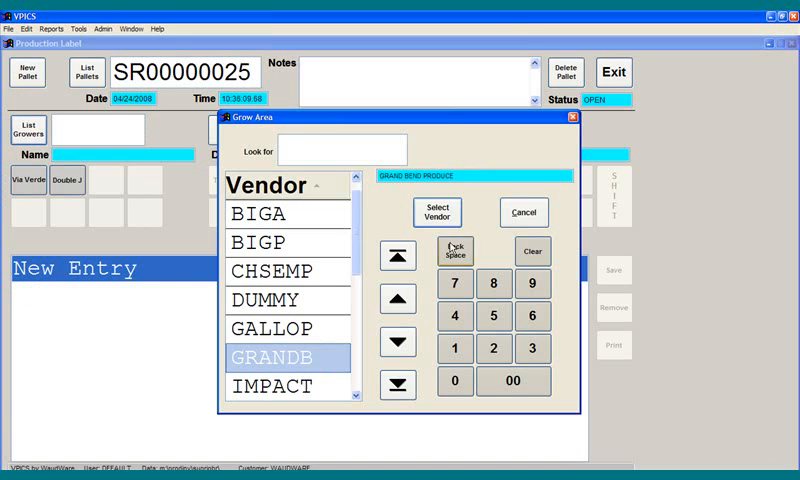
pyautogui.click(437, 214)
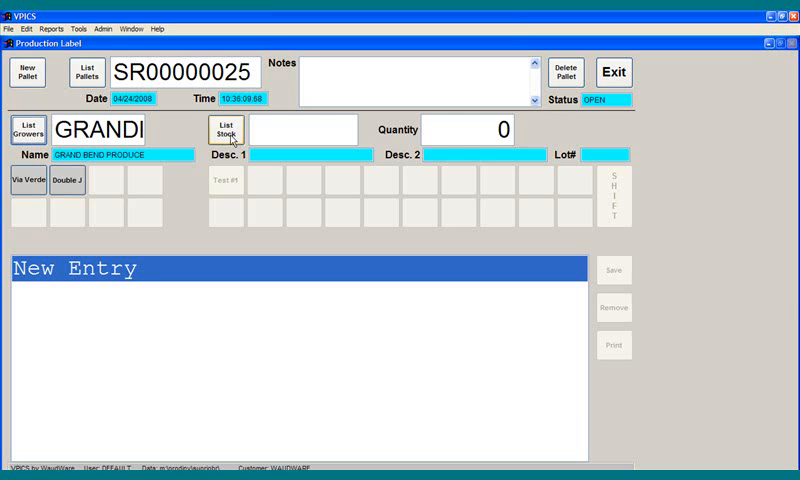
pyautogui.click(227, 128)
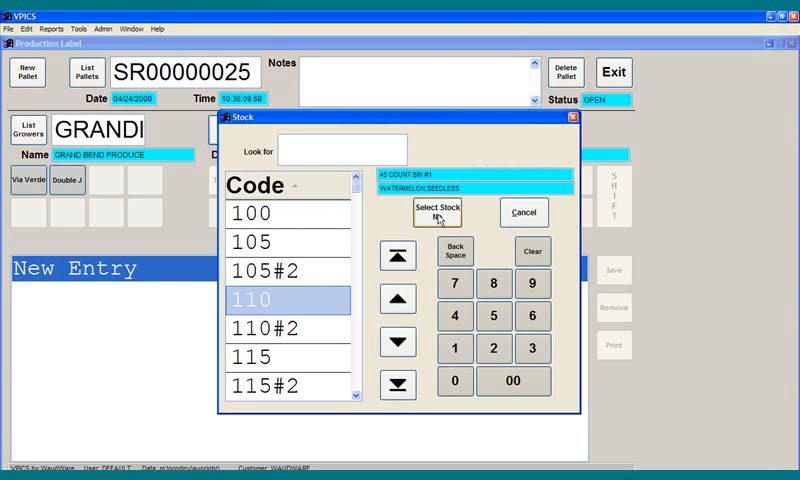
pyautogui.click(446, 213)
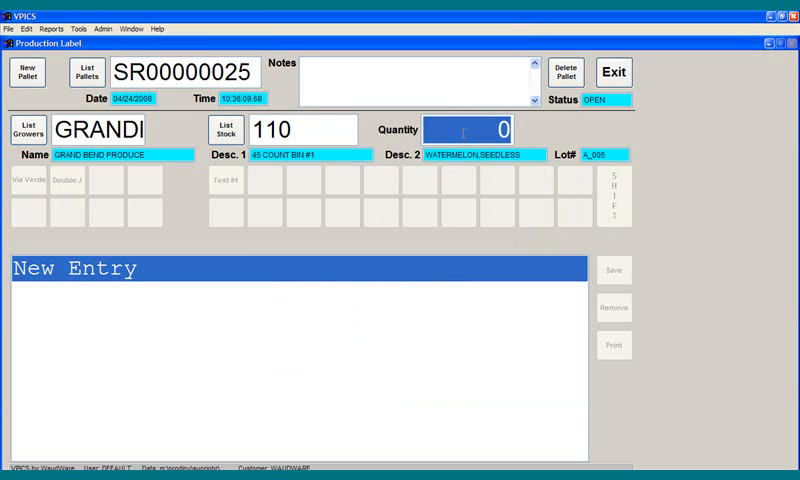
pyautogui.write('100')
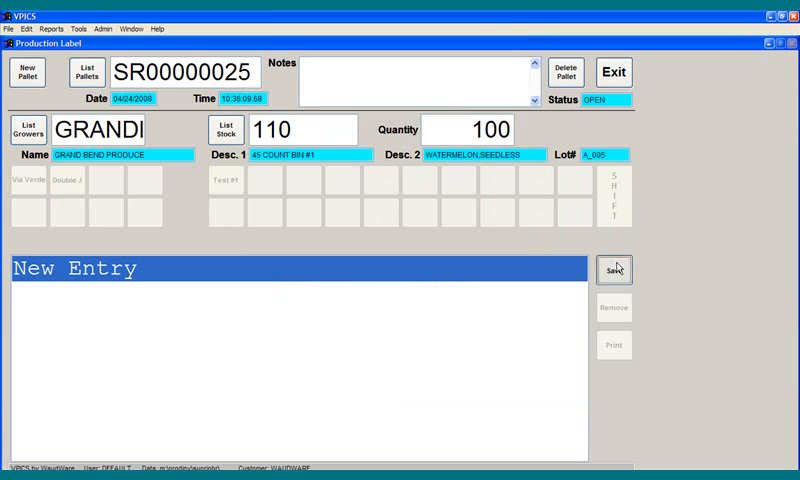
pyautogui.click(614, 270)
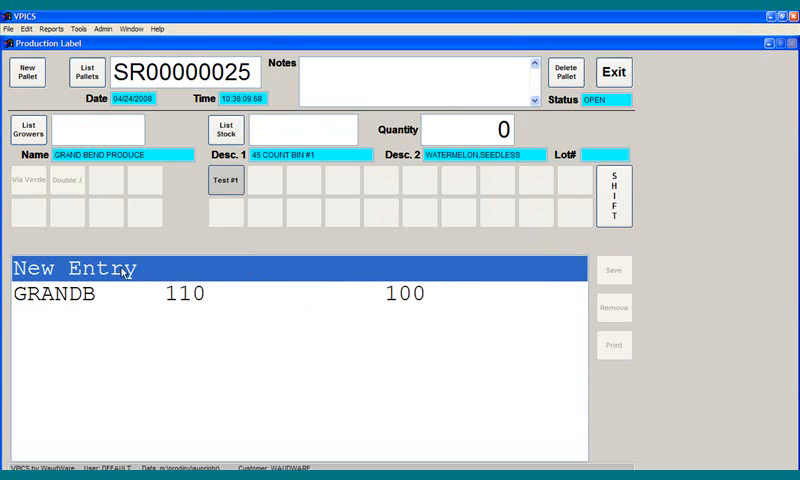
# Save a second pallet line with grower BEST, stock 100, quantity 100
pyautogui.click(27, 128)
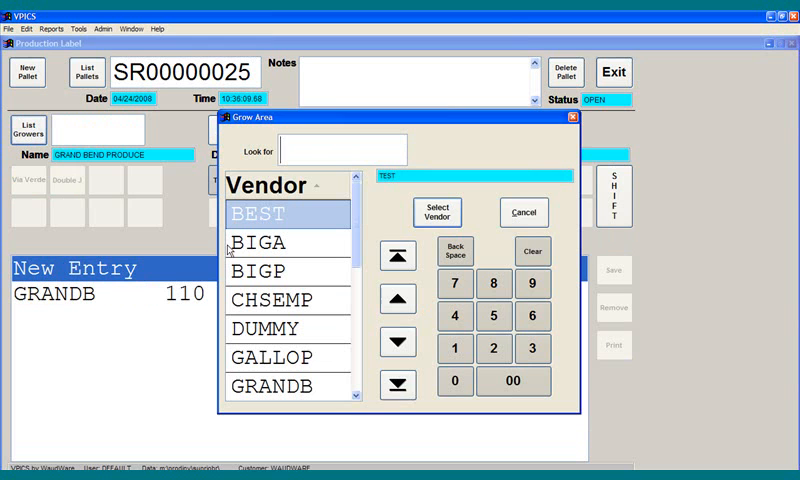
pyautogui.click(437, 213)
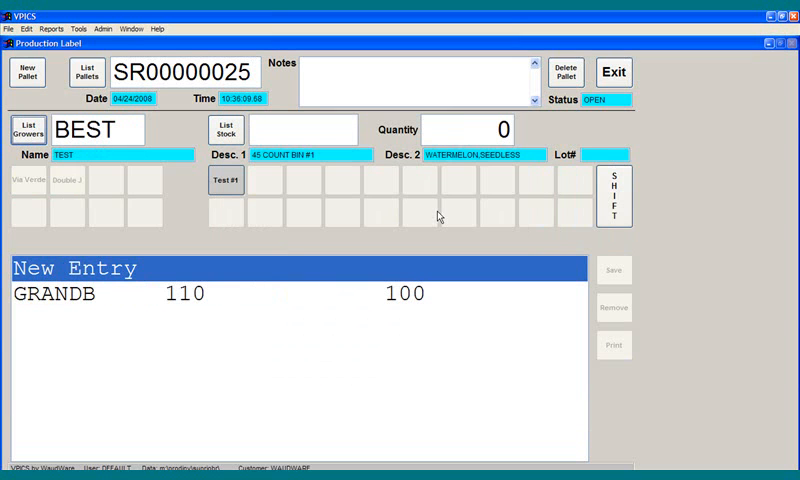
pyautogui.click(226, 128)
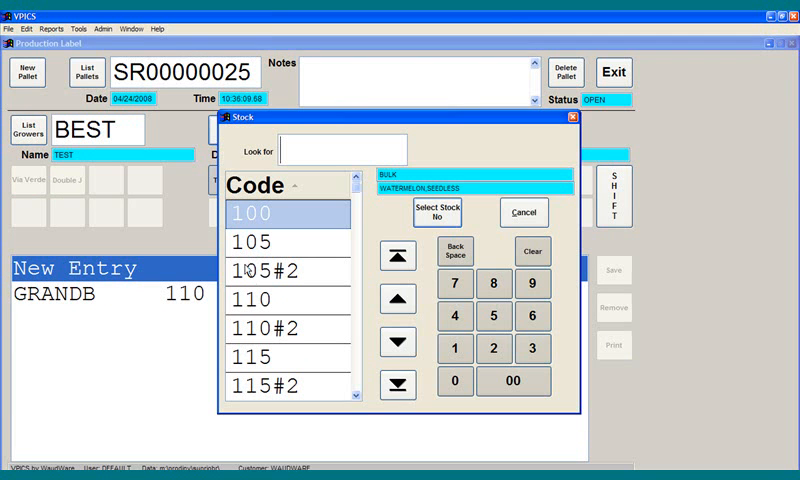
pyautogui.click(436, 213)
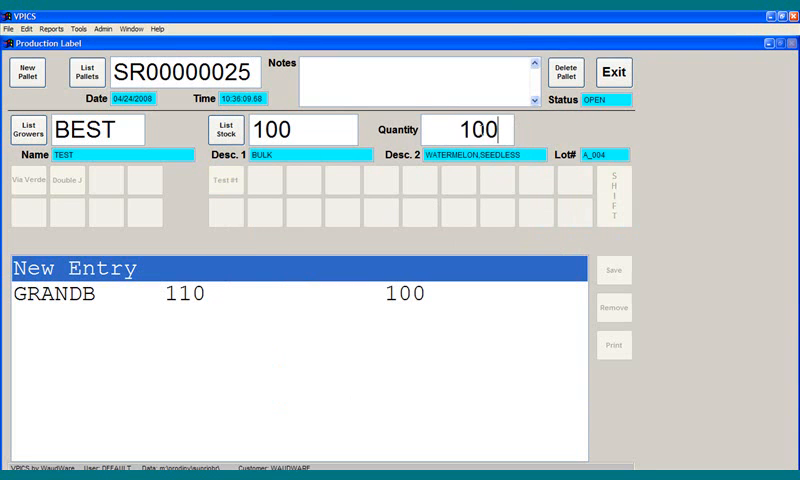
pyautogui.click(614, 270)
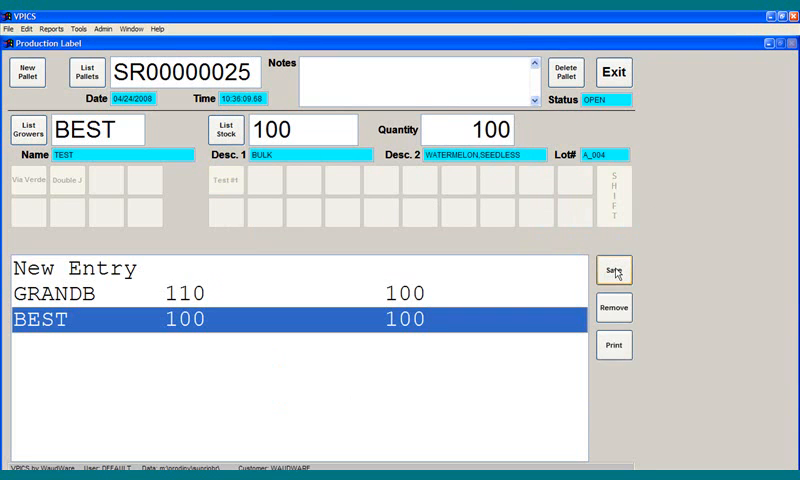